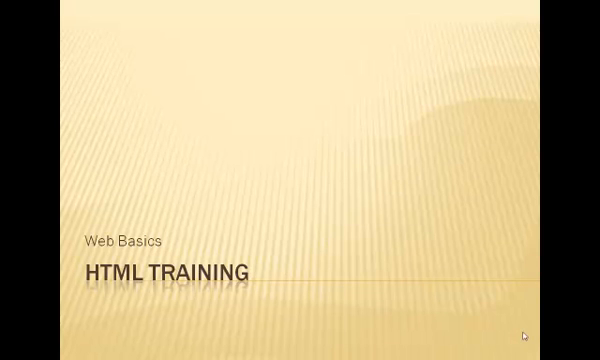
Advance through the W3C Web standards slide to reach the Common Web Terms slide
key(Right)
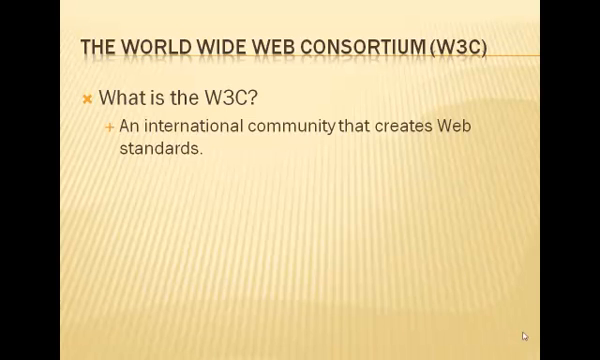
key(Right)
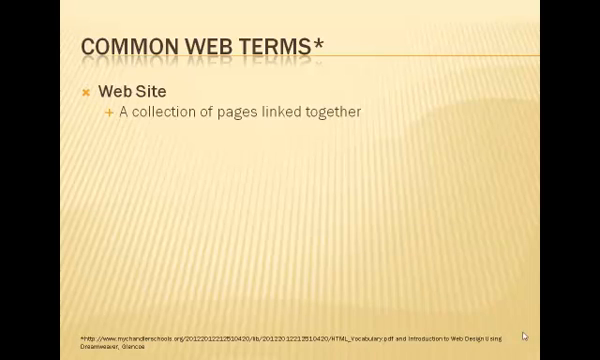